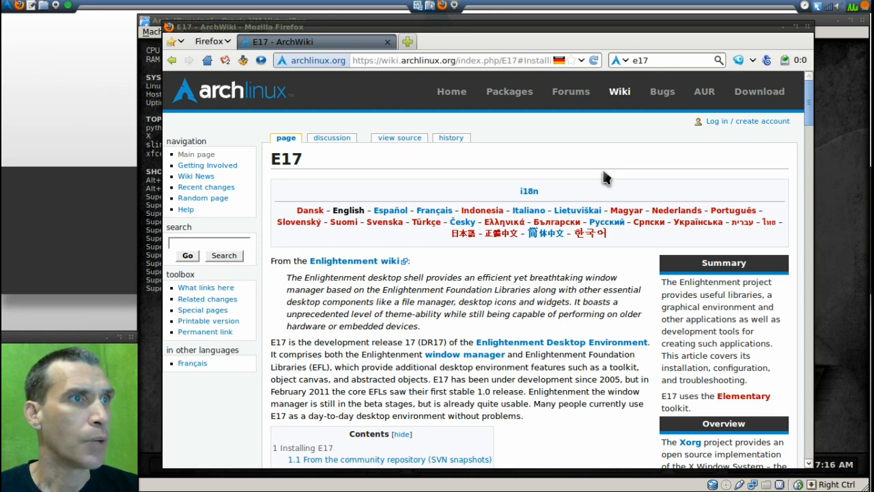
- Scroll the ArchWiki E17 article down to the Installing E17 pacman commands
{"action": "scroll", "scroll_direction": "down", "scroll_amount": 3}
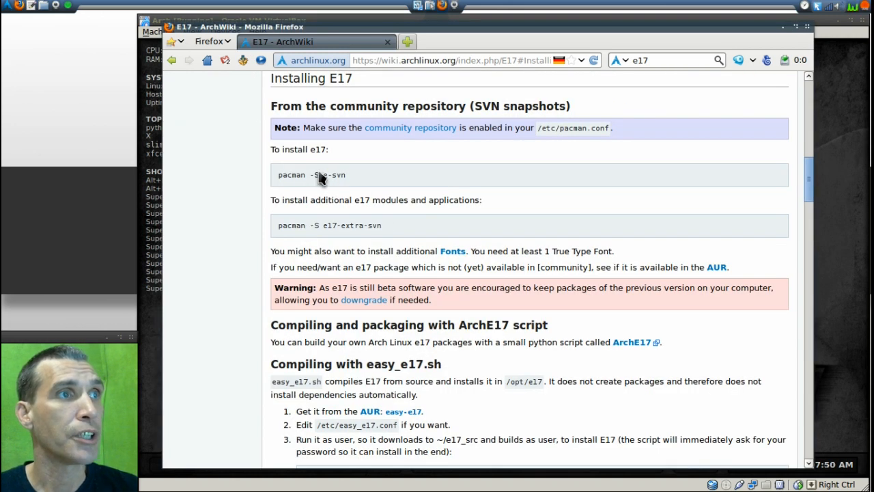
{"action": "mouse_move", "coordinate": [410, 238]}
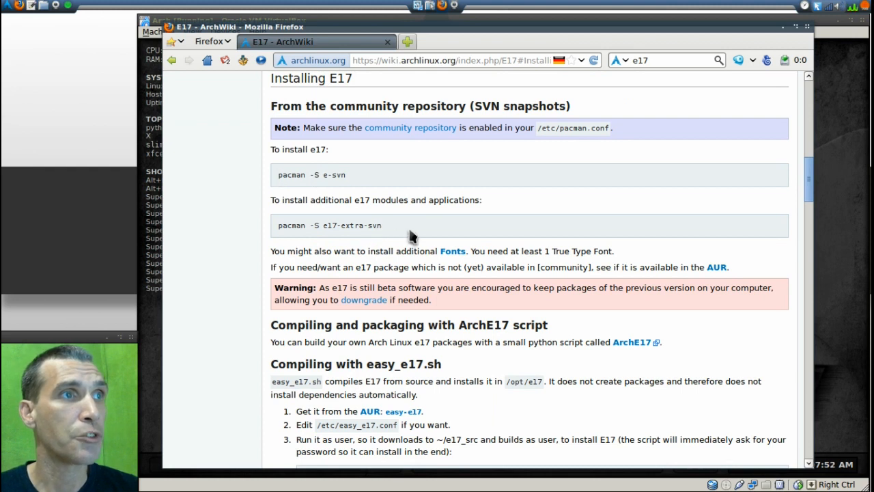
{"action": "mouse_move", "coordinate": [366, 218]}
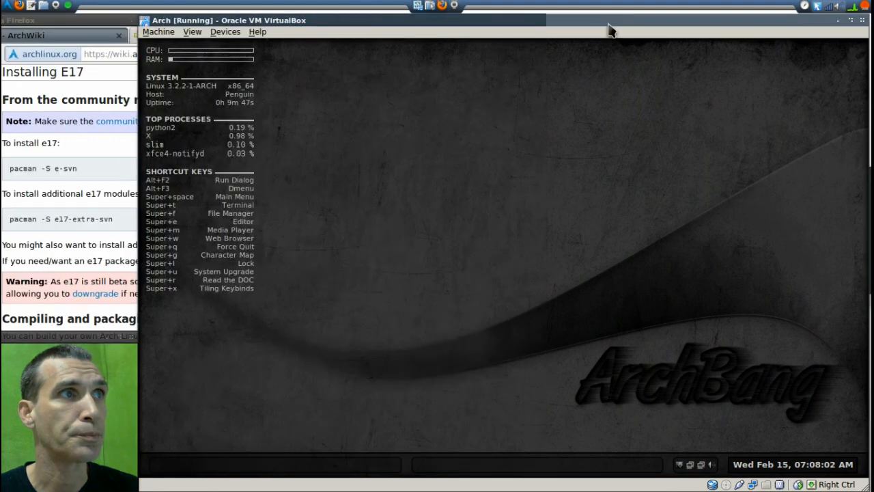
{"action": "mouse_move", "coordinate": [617, 173]}
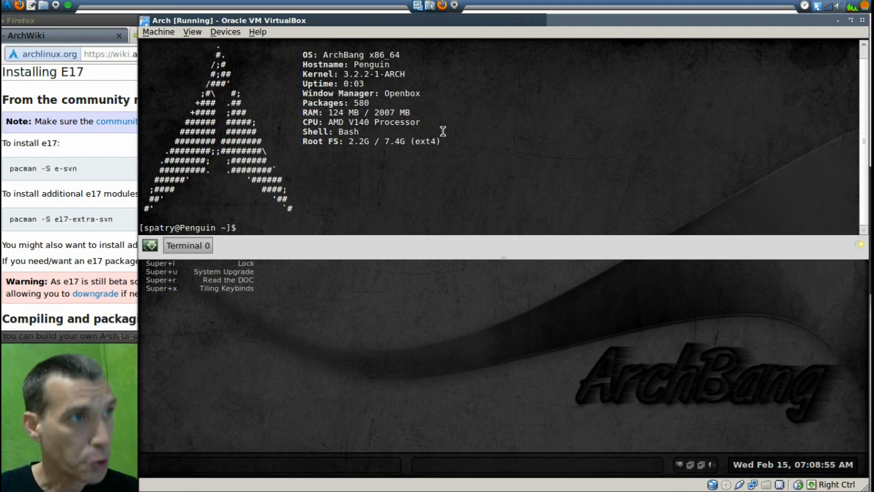
- Become root in the guest terminal with su and the root password
{"action": "type", "text": "su"}
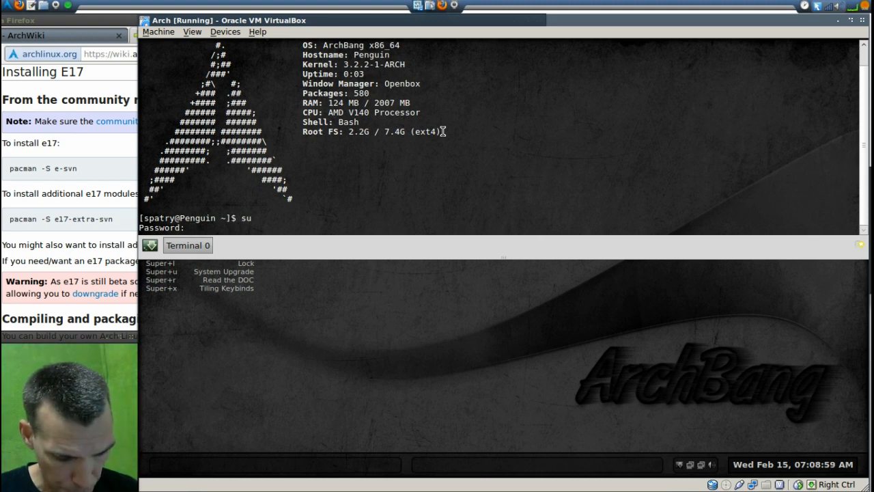
{"action": "key", "text": "Return"}
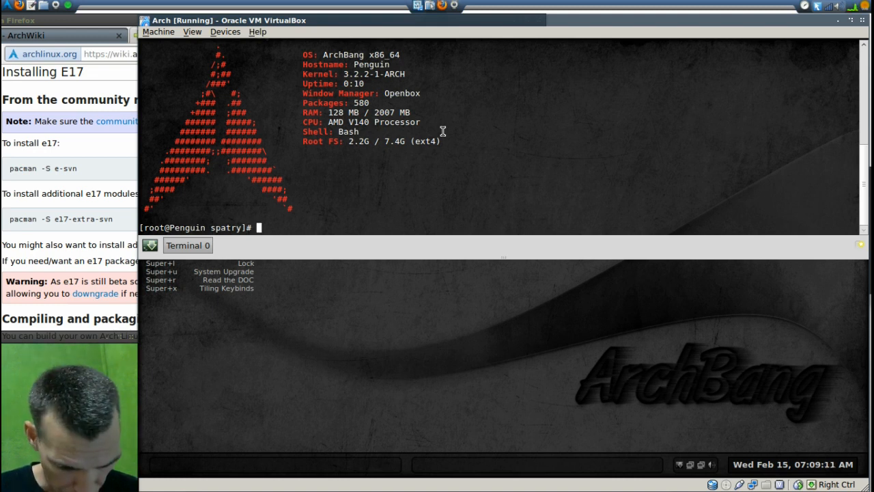
- Install e-svn and its EFL dependencies with 'pacman -S e-svn'
{"action": "type", "text": "pacman"}
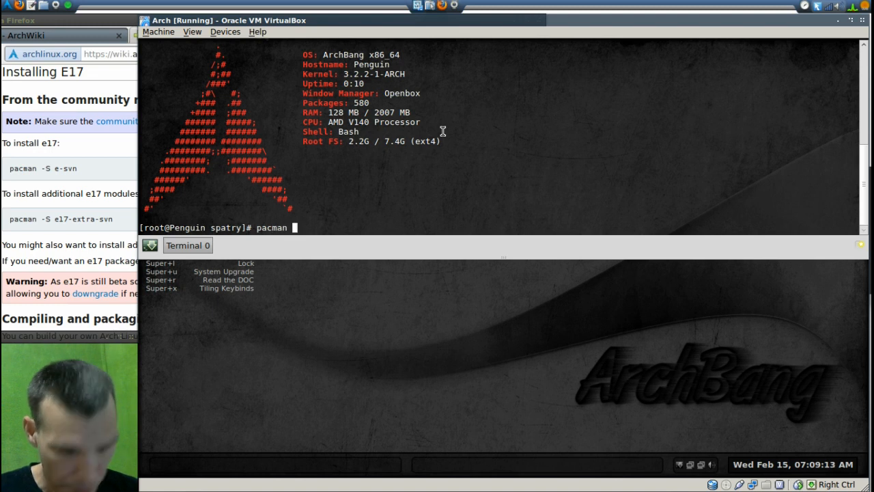
{"action": "type", "text": "-S"}
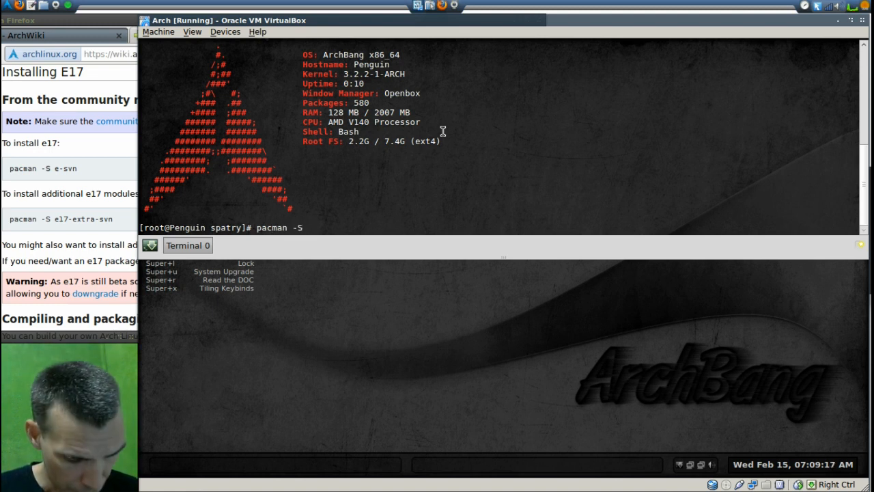
{"action": "type", "text": "e-"}
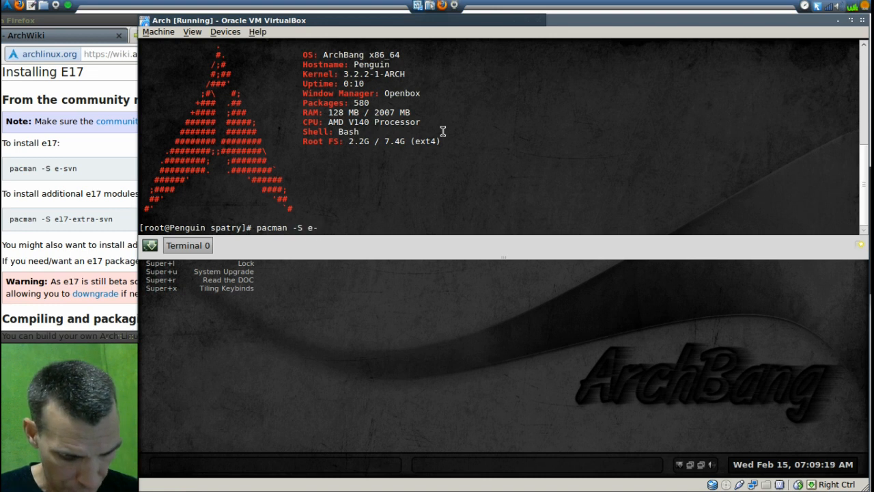
{"action": "type", "text": "svn"}
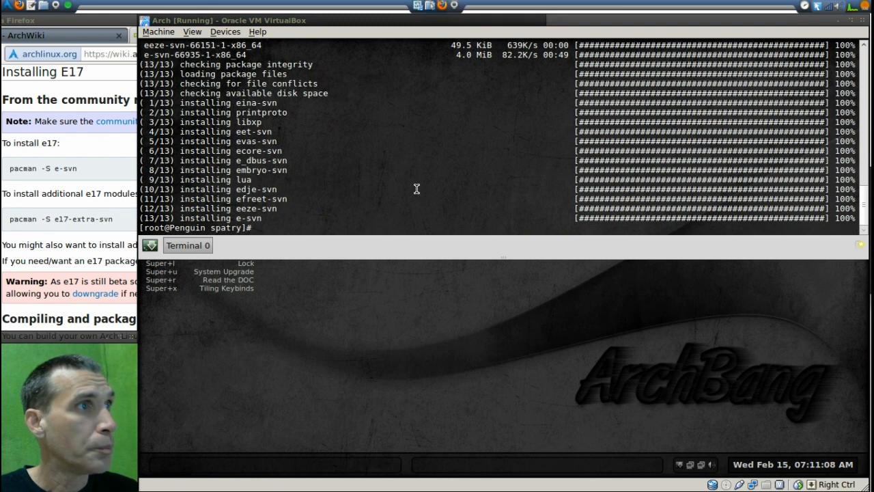
- Install e17-extra-svn with pacman, confirm with y, then exit the root shell
{"action": "type", "text": "pacm"}
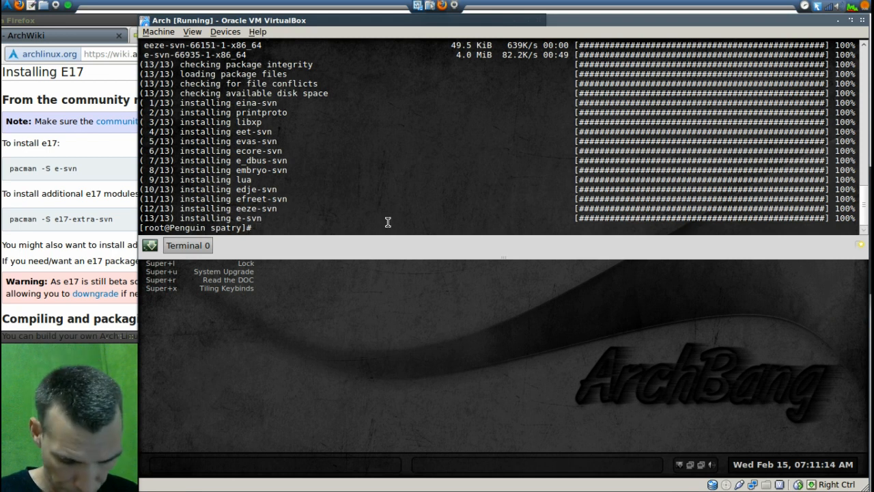
{"action": "type", "text": "pacman"}
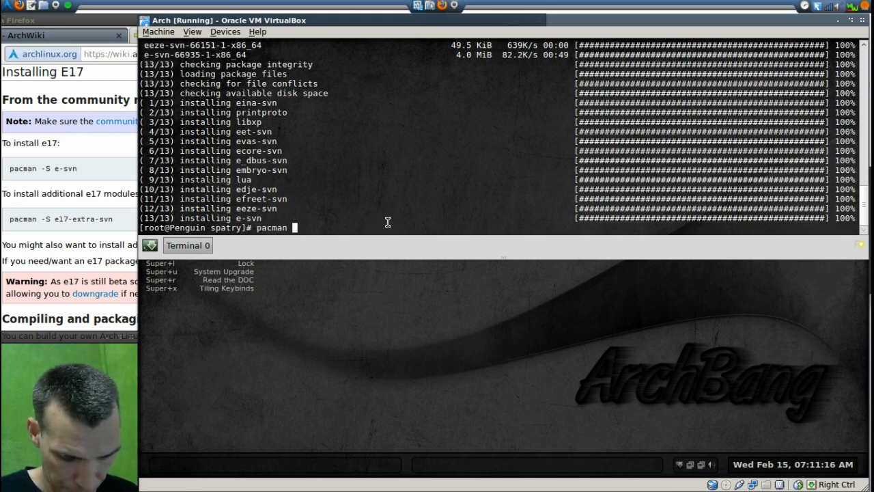
{"action": "type", "text": "-S"}
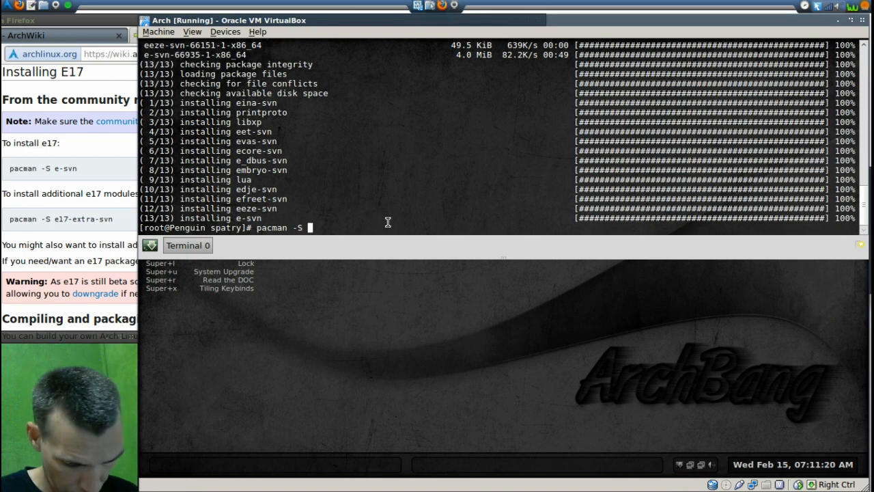
{"action": "type", "text": "e17"}
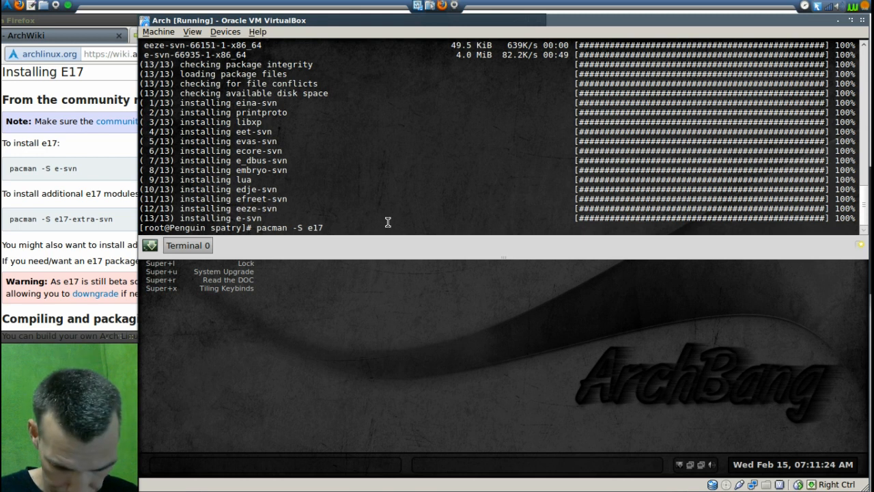
{"action": "type", "text": "-ex"}
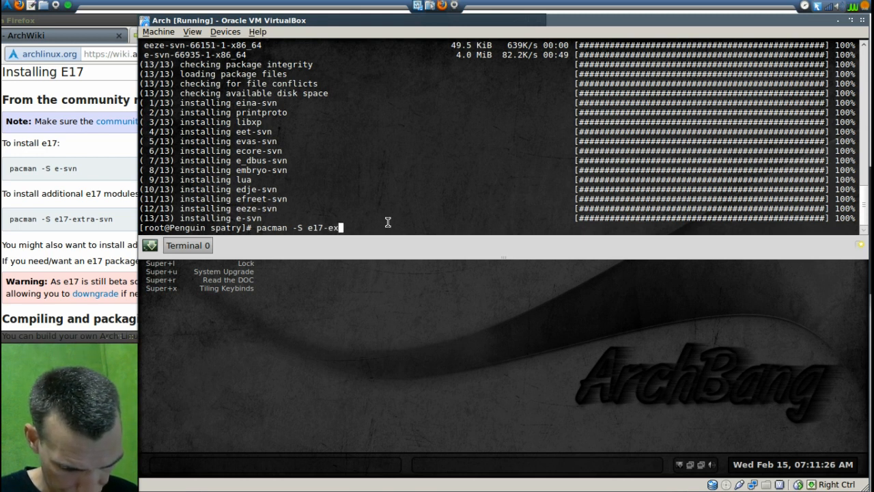
{"action": "type", "text": "tra-s"}
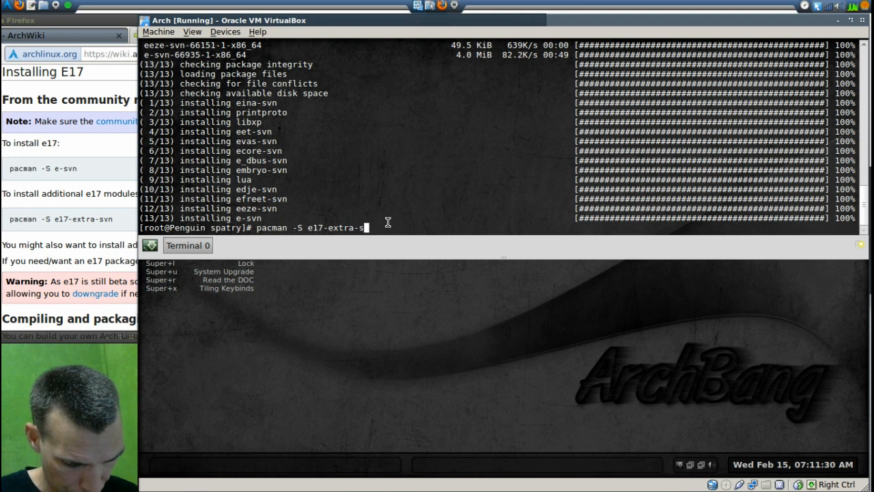
{"action": "type", "text": "vn"}
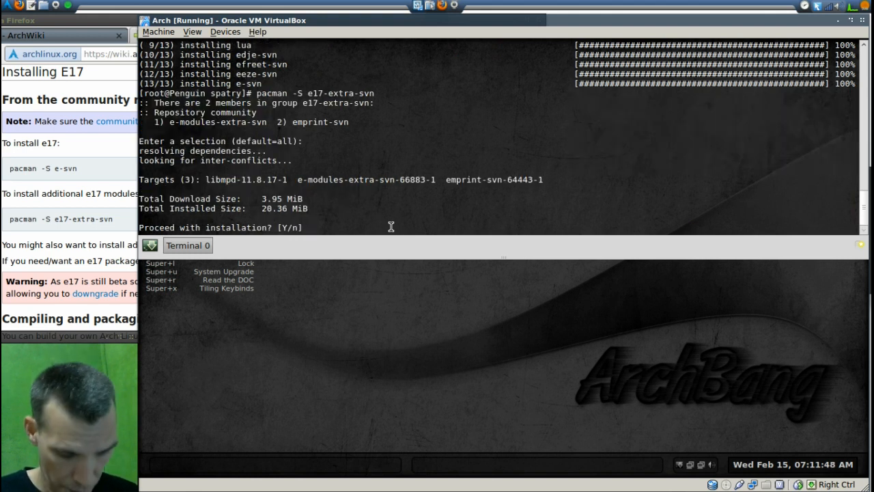
{"action": "type", "text": "y"}
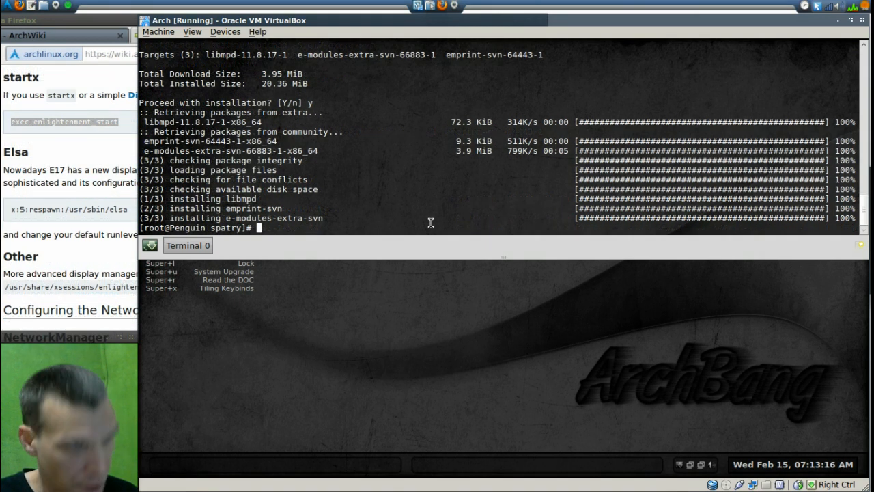
{"action": "type", "text": "exit"}
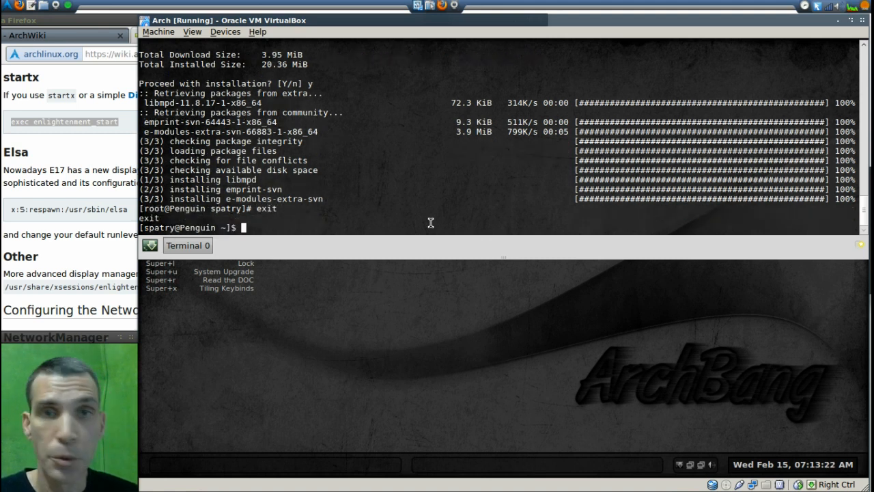
- Open the user's .xinitrc in nano
{"action": "type", "text": "nano ."}
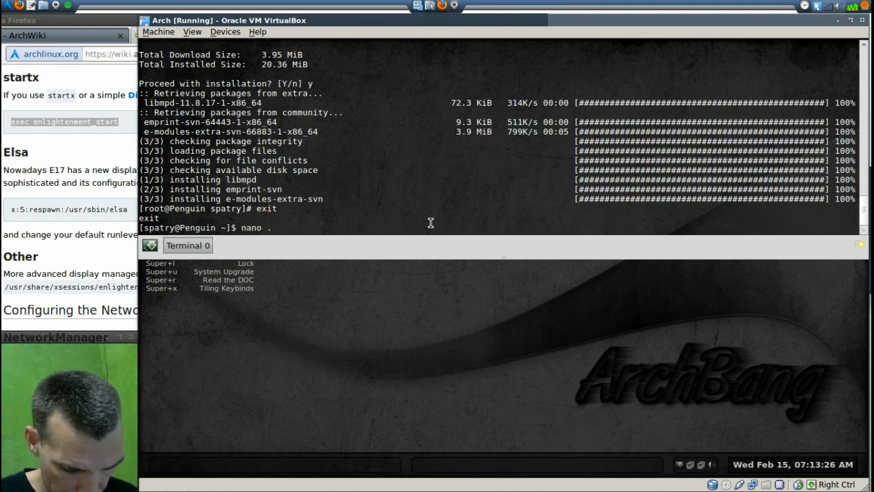
{"action": "type", "text": "xinit"}
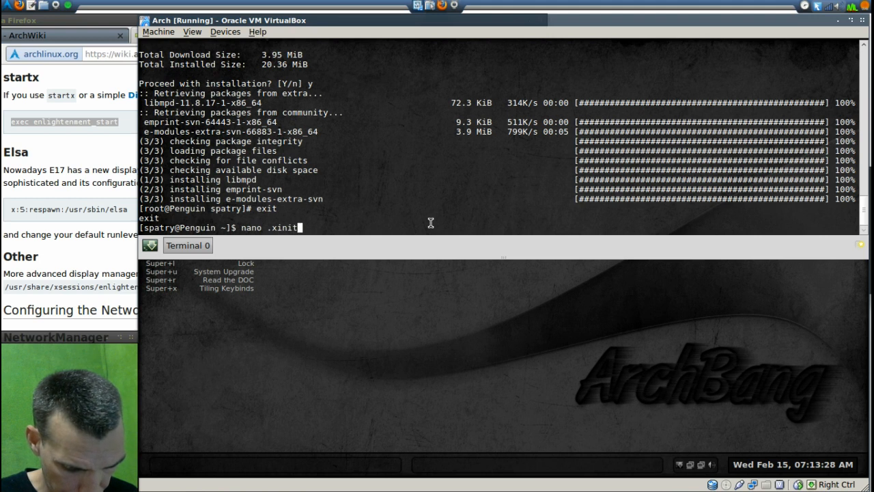
{"action": "type", "text": "rc"}
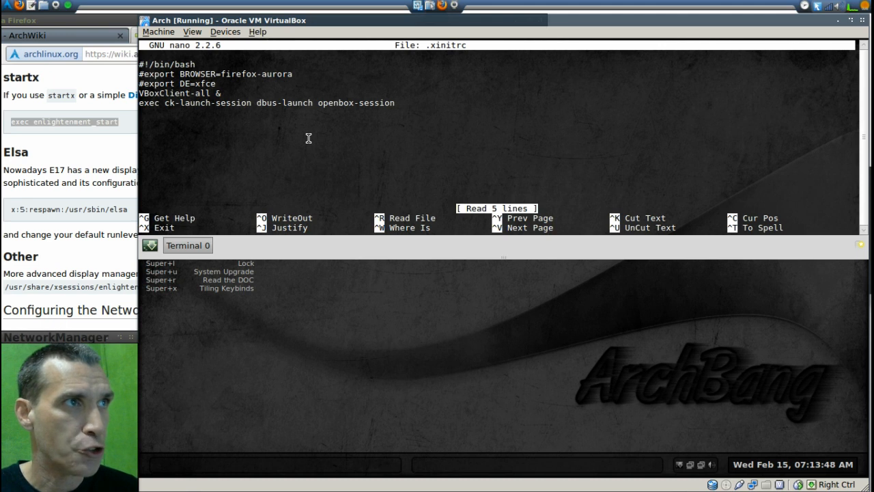
{"action": "mouse_move", "coordinate": [473, 141]}
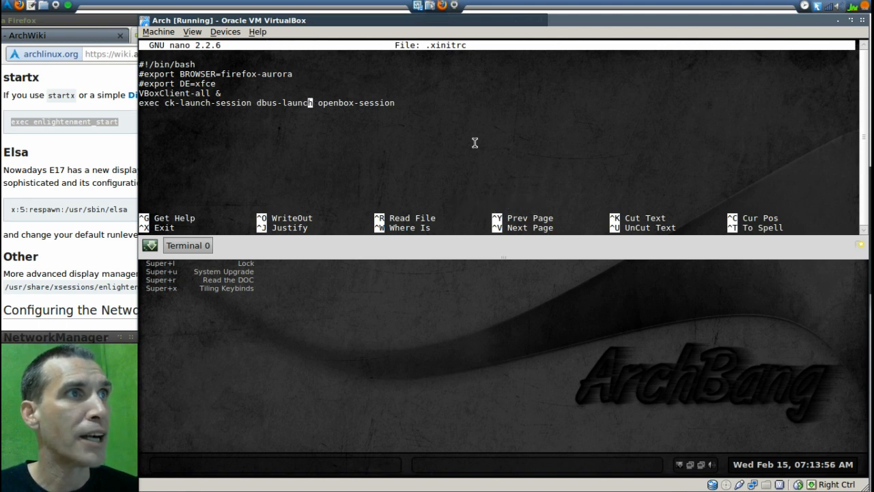
- Replace the openbox-session launch with an 'exec enlightenment_start' line in .xinitrc
{"action": "key", "text": "BackSpace"}
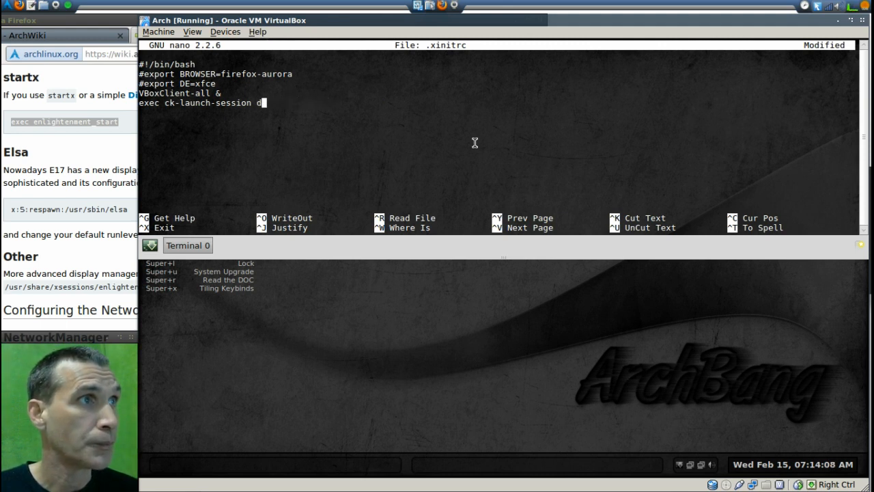
{"action": "key", "text": "BackSpace"}
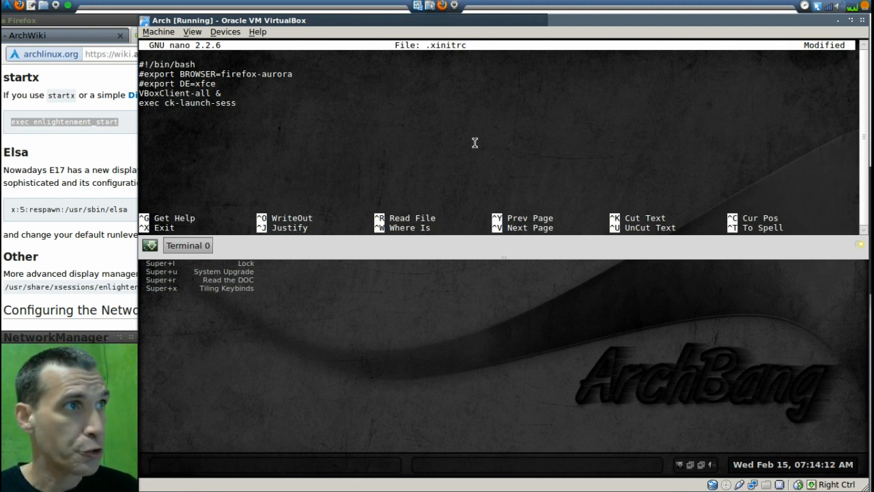
{"action": "key", "text": "ctrl+x"}
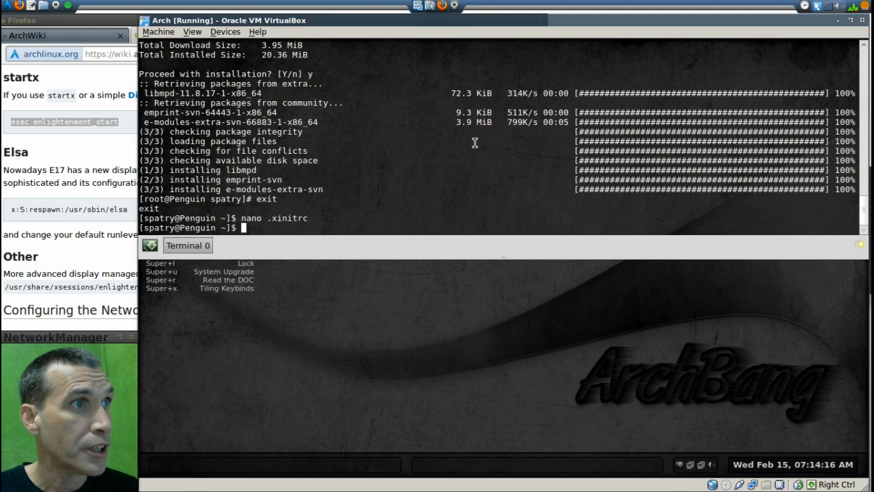
{"action": "key", "text": "Return"}
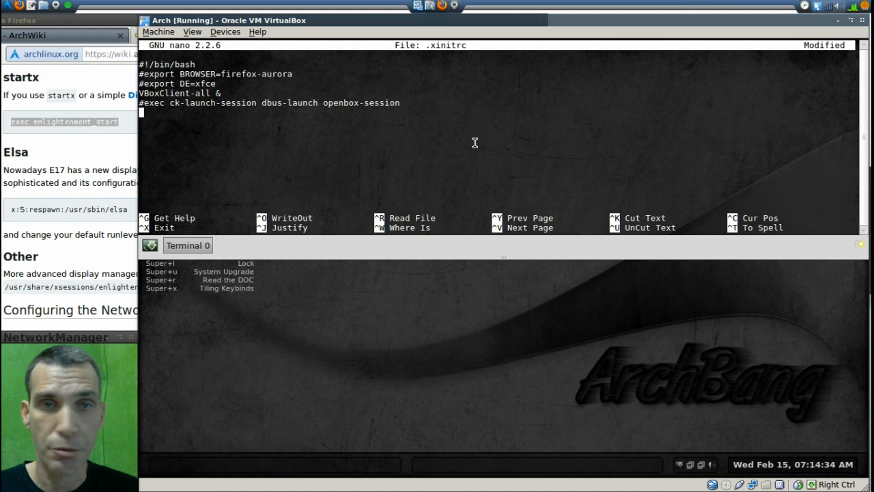
{"action": "type", "text": "exec enlightenment_st"}
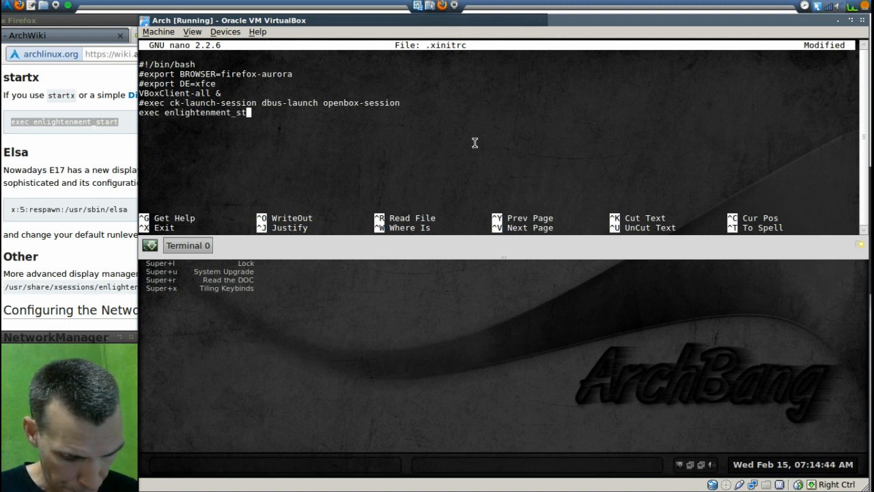
{"action": "type", "text": "art"}
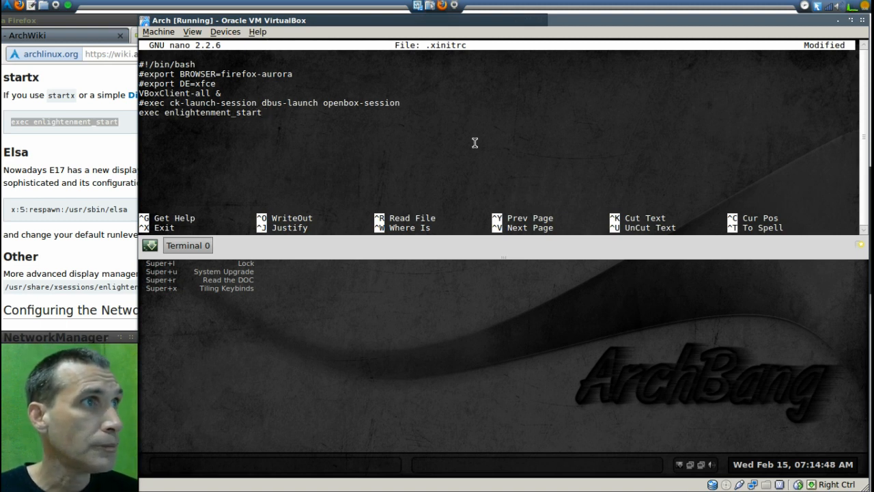
{"action": "mouse_move", "coordinate": [196, 161]}
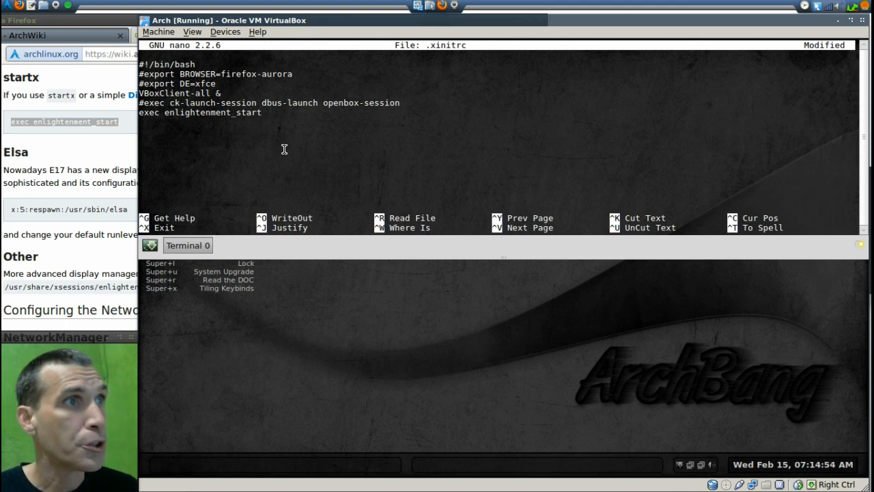
- Save the modified .xinitrc and leave nano
{"action": "key", "text": "ctrl+x"}
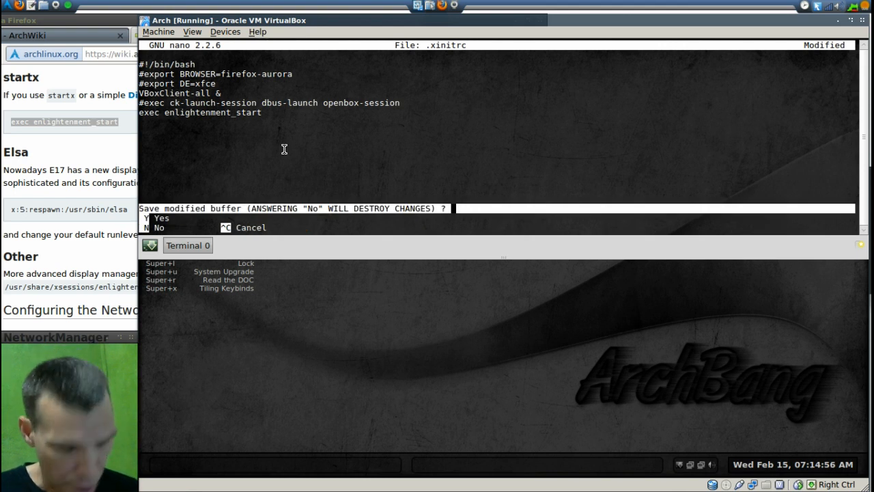
{"action": "key", "text": "y"}
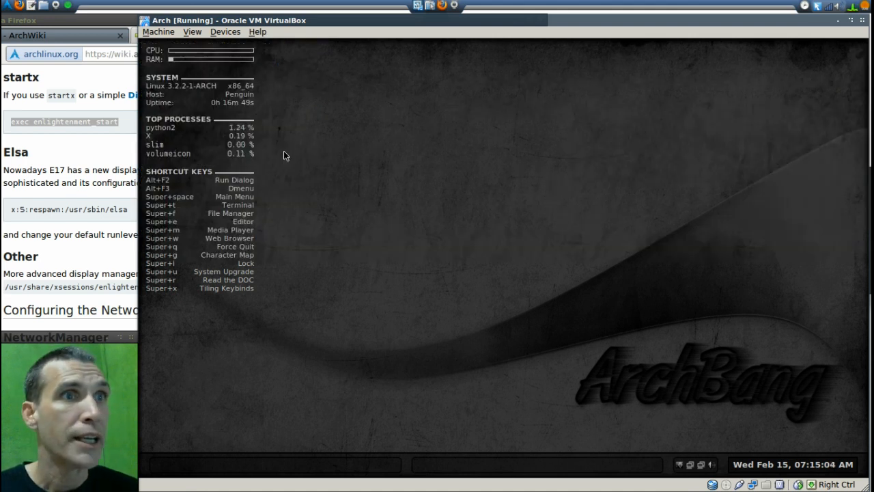
{"action": "mouse_move", "coordinate": [257, 213]}
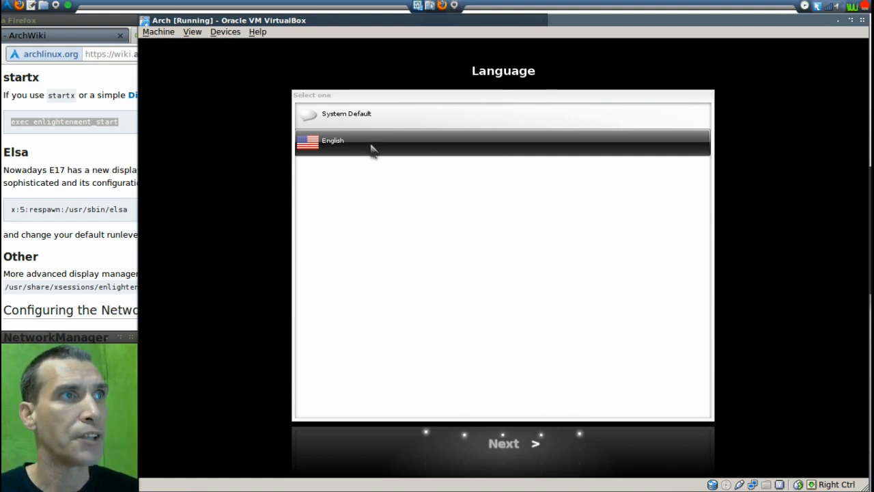
- Choose English, the Standard Enlightenment computer profile and the smallest interface size in the wizard
{"action": "left_click", "coordinate": [503, 443]}
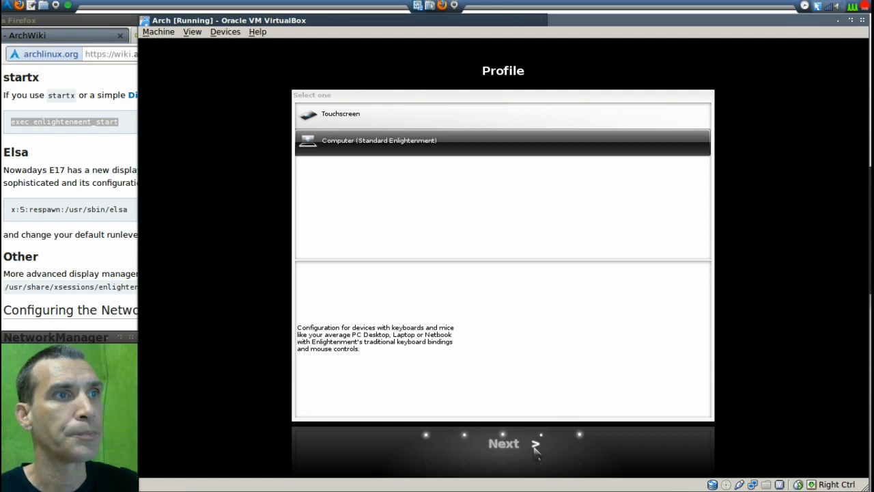
{"action": "left_click", "coordinate": [503, 443]}
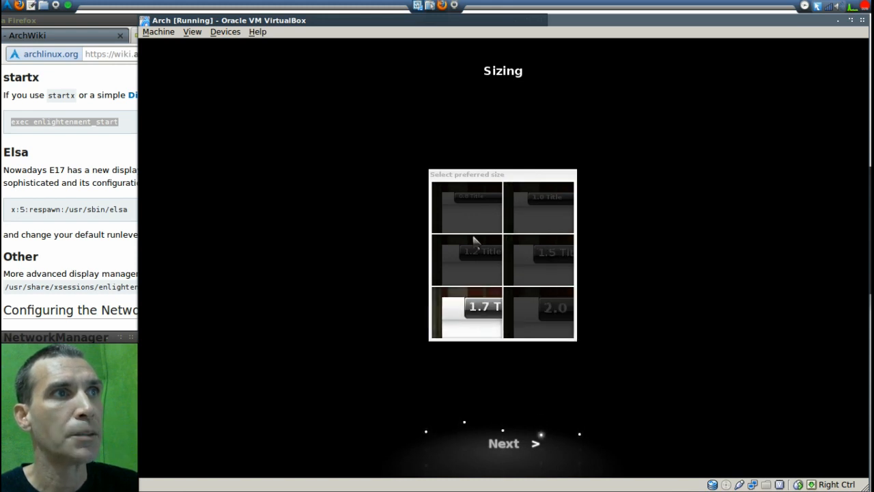
{"action": "left_click", "coordinate": [468, 207]}
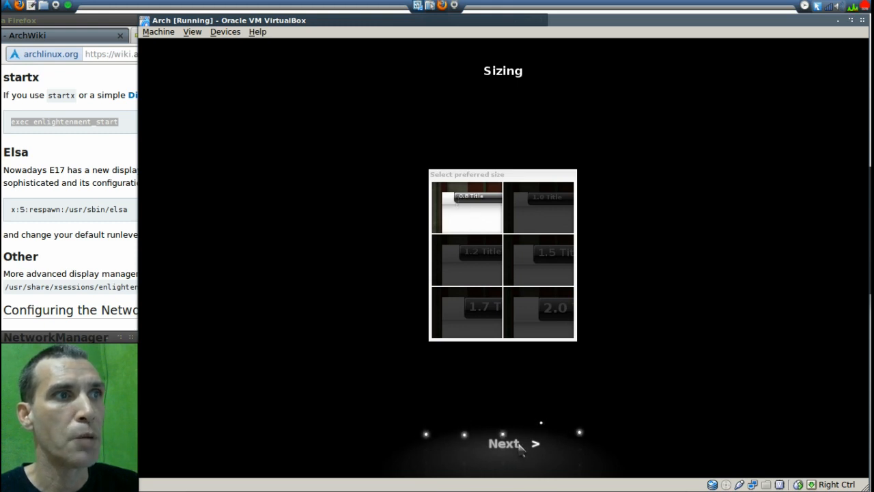
{"action": "left_click", "coordinate": [509, 443]}
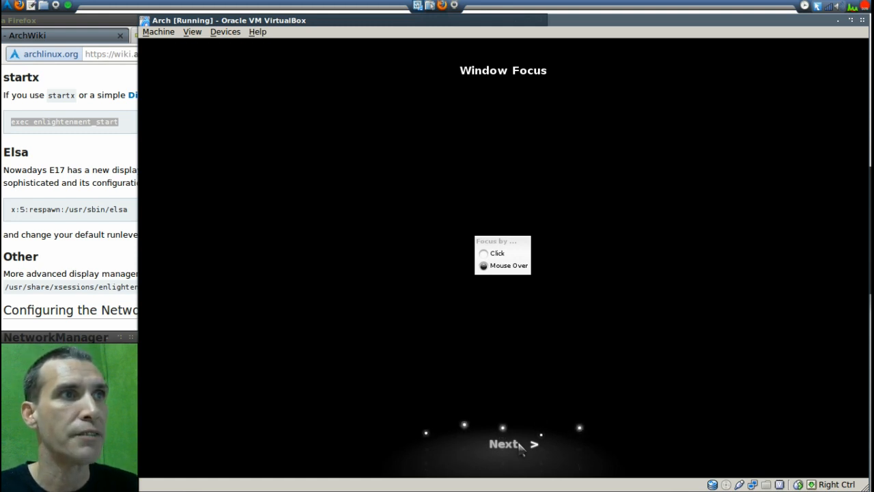
{"action": "mouse_move", "coordinate": [492, 417]}
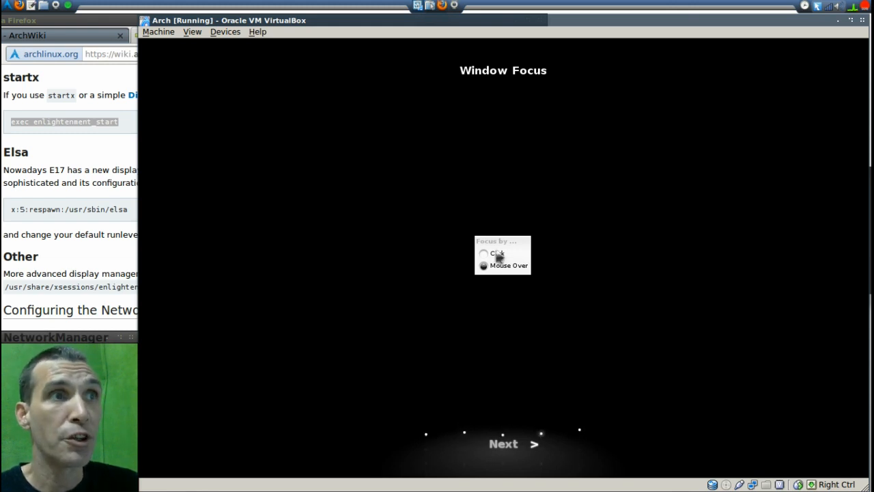
- Set windows to focus on click and finish the wizard past the Connman network page
{"action": "left_click", "coordinate": [483, 253]}
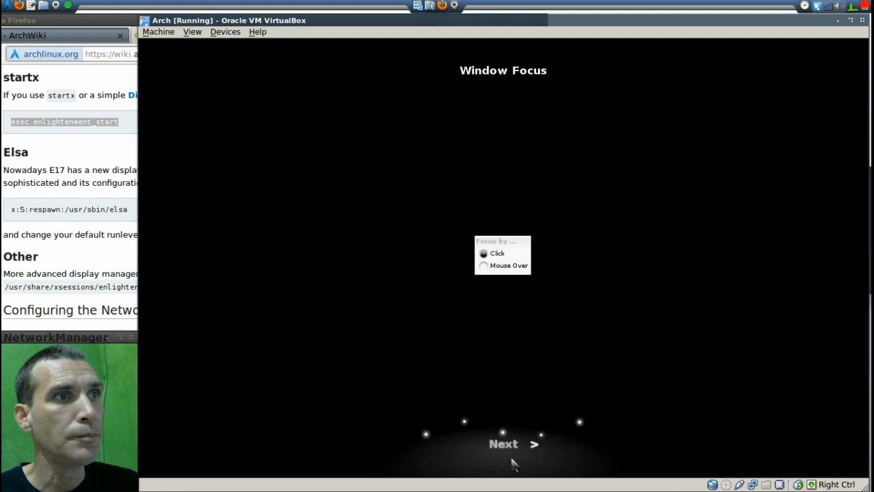
{"action": "left_click", "coordinate": [504, 444]}
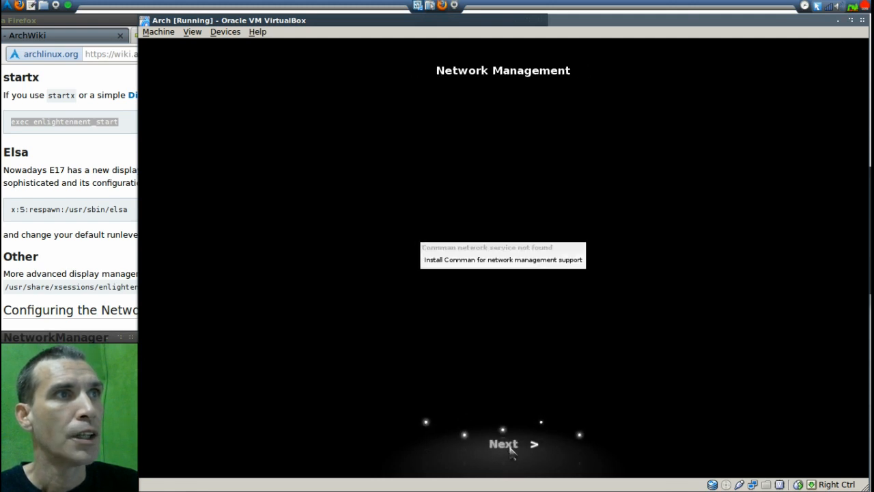
{"action": "mouse_move", "coordinate": [495, 272]}
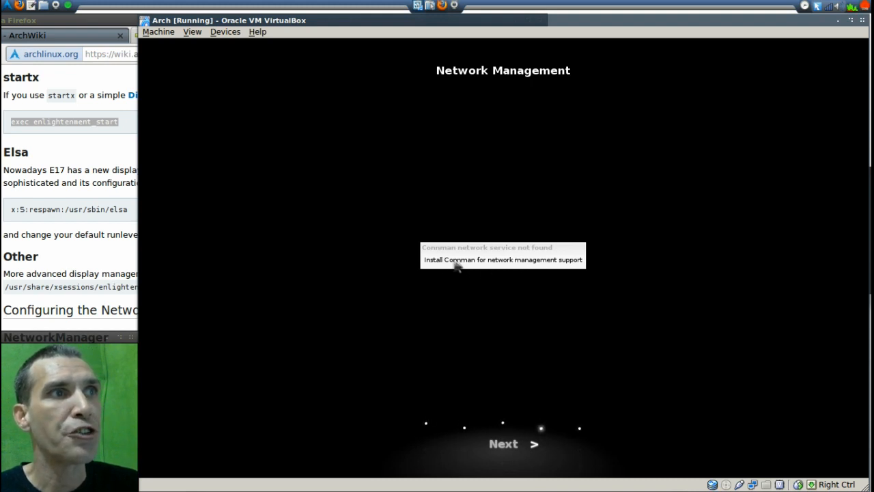
{"action": "mouse_move", "coordinate": [546, 265]}
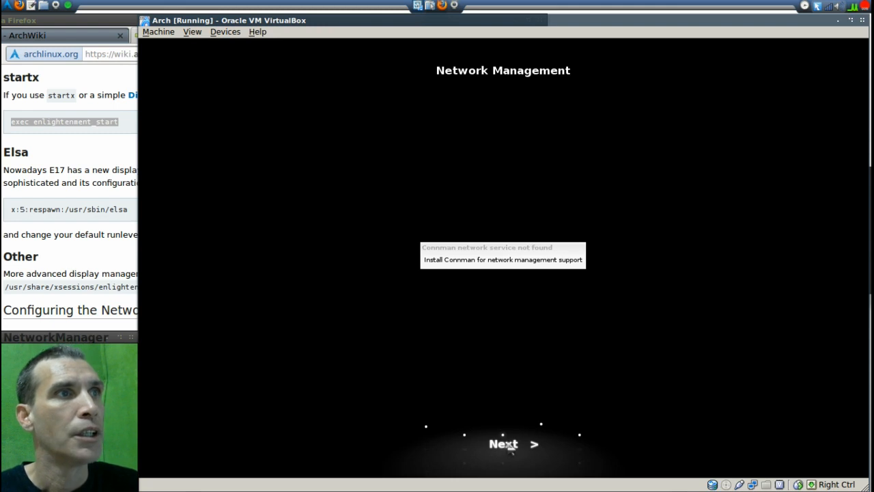
{"action": "left_click", "coordinate": [503, 444]}
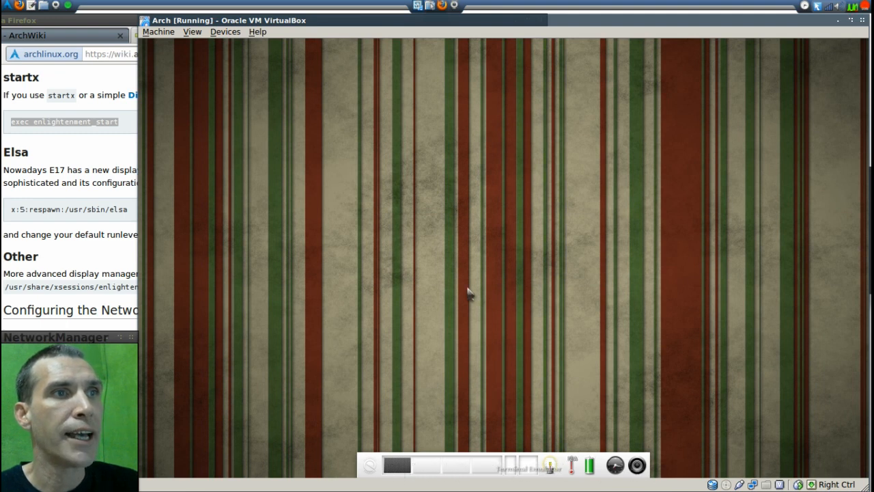
- Bring up the desktop main menu and browse Applications toward the Internet category
{"action": "right_click", "coordinate": [470, 294]}
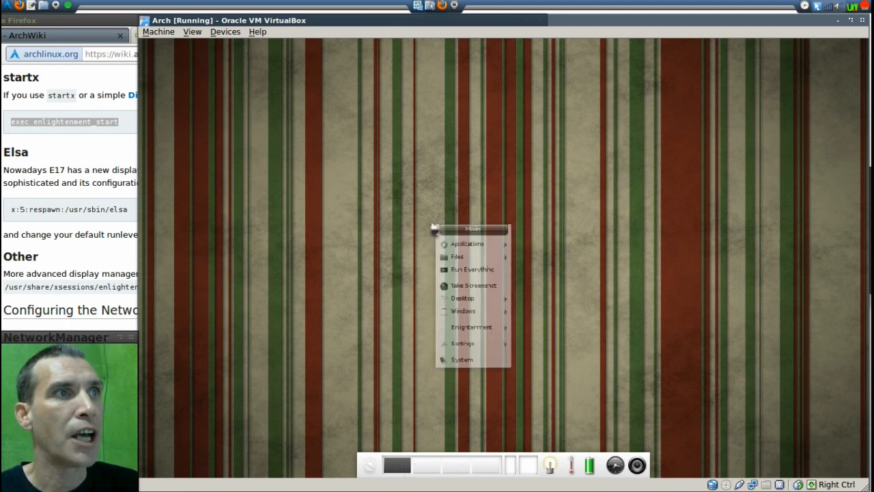
{"action": "mouse_move", "coordinate": [456, 260]}
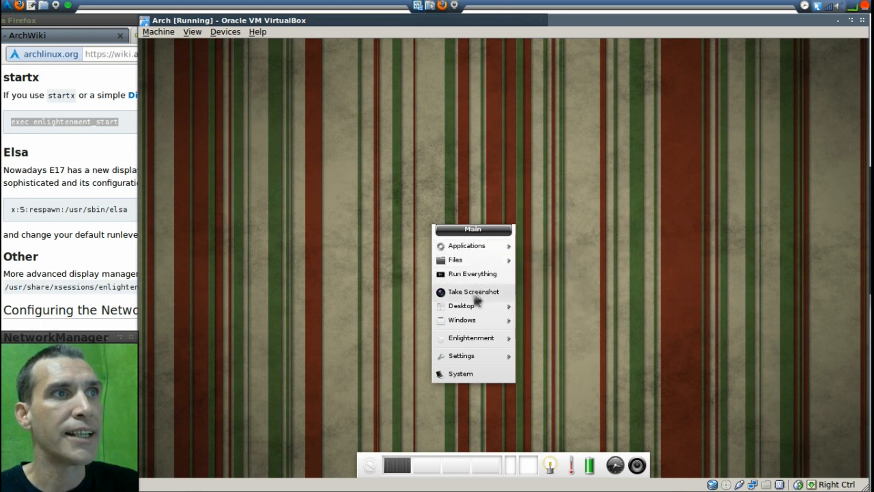
{"action": "left_click", "coordinate": [462, 355]}
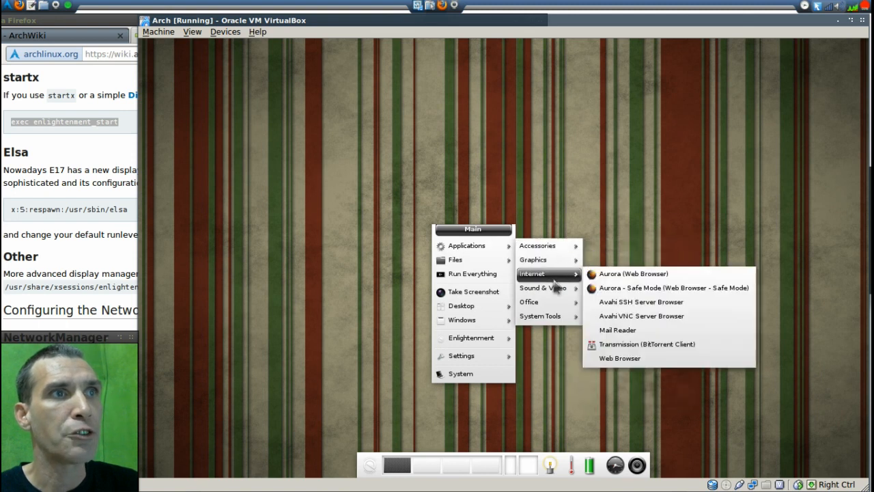
{"action": "mouse_move", "coordinate": [544, 286]}
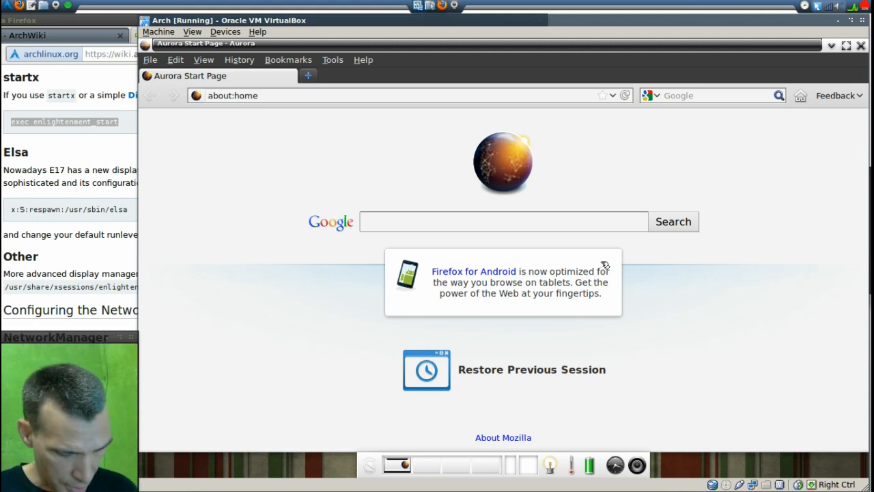
- Search Google for 'spatry' in Aurora, scroll the results, then close the browser
{"action": "type", "text": "spatry"}
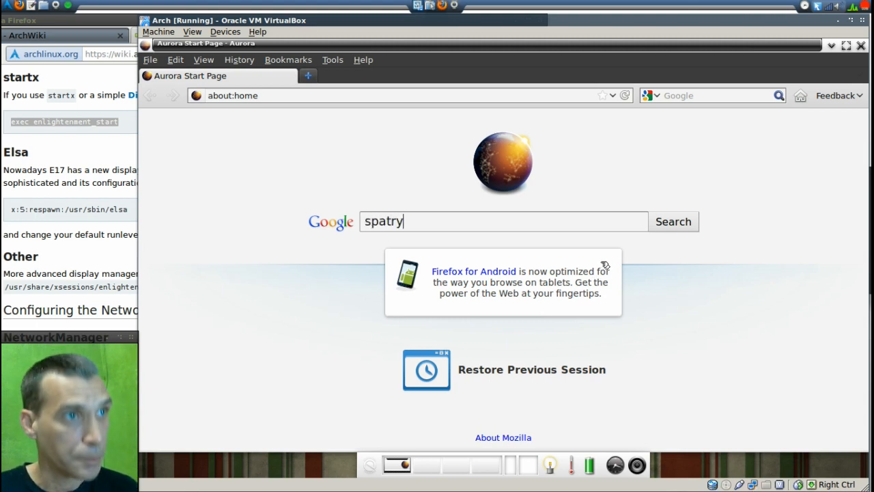
{"action": "left_click", "coordinate": [672, 221]}
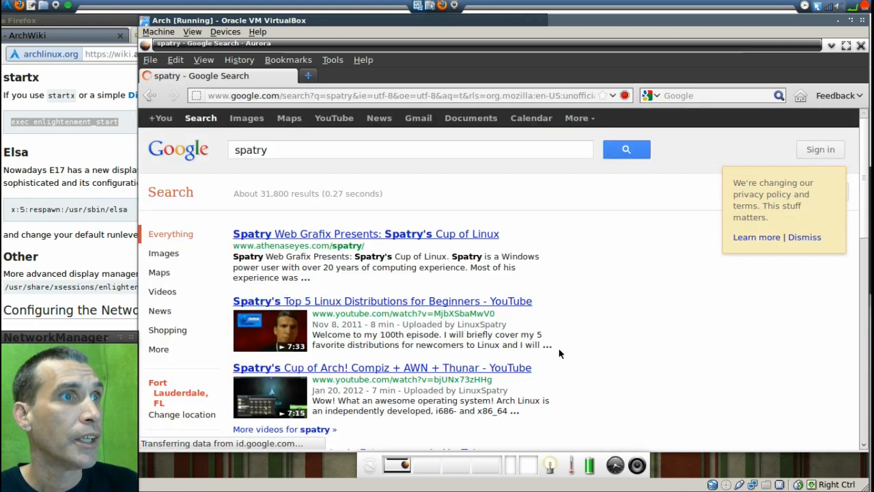
{"action": "scroll", "scroll_direction": "down", "scroll_amount": 3}
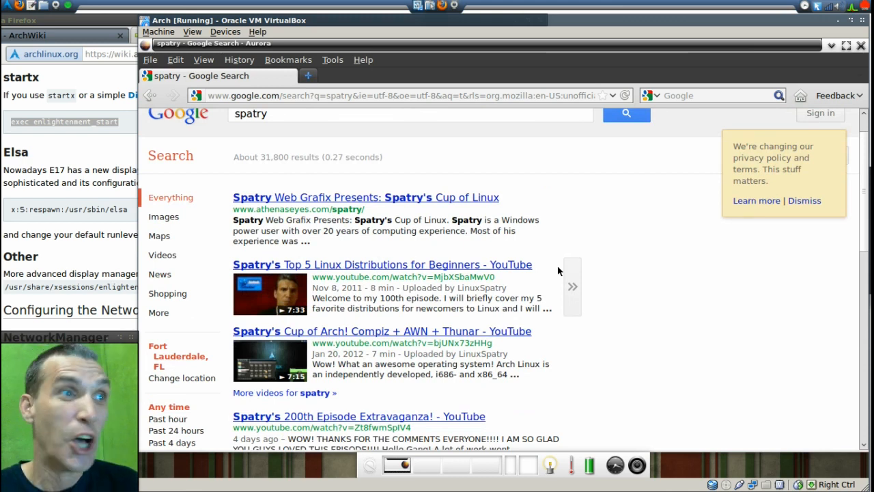
{"action": "scroll", "scroll_direction": "down", "scroll_amount": 3}
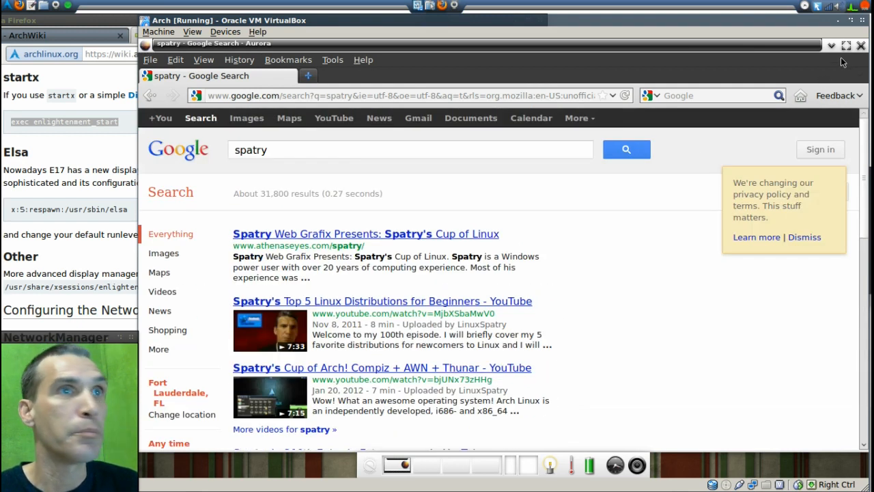
{"action": "left_click", "coordinate": [861, 46]}
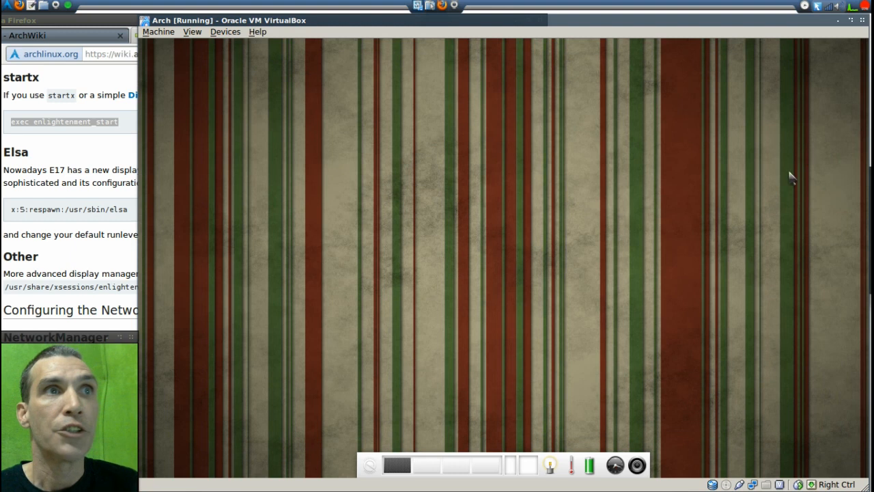